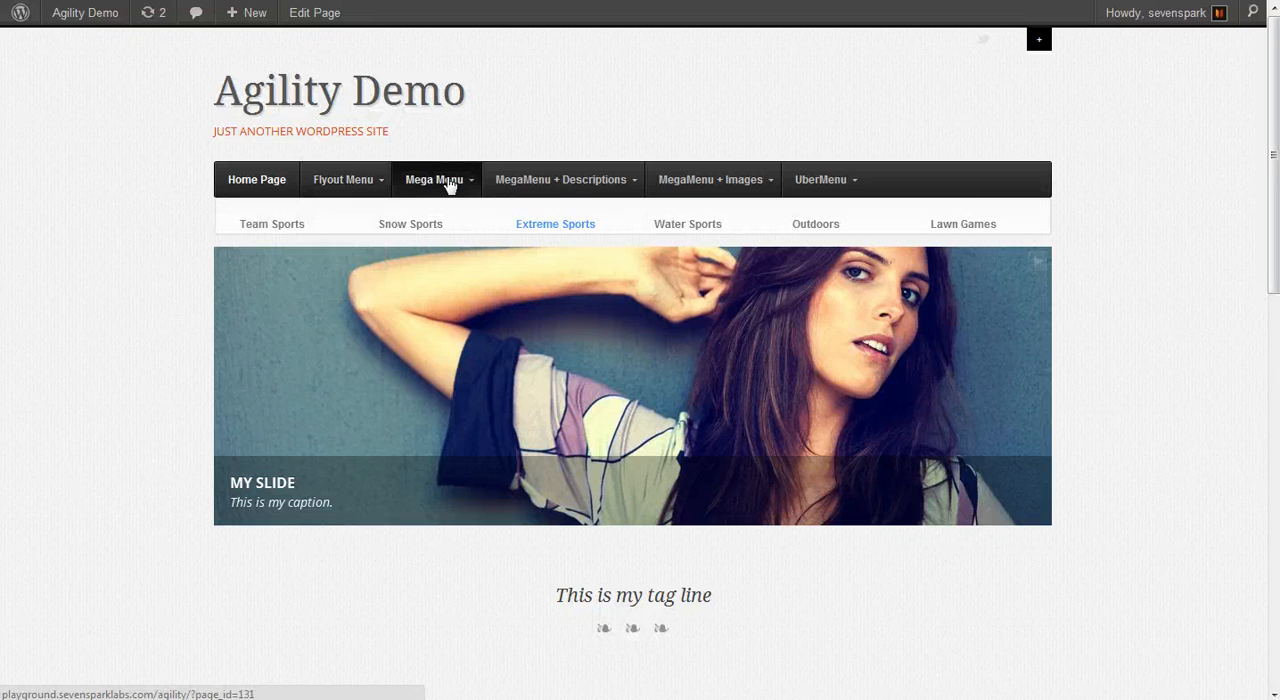
Go from the live Agility Demo site into the admin's UberMenu Basic Configuration settings.
{"action": "left_click", "coordinate": [436, 180]}
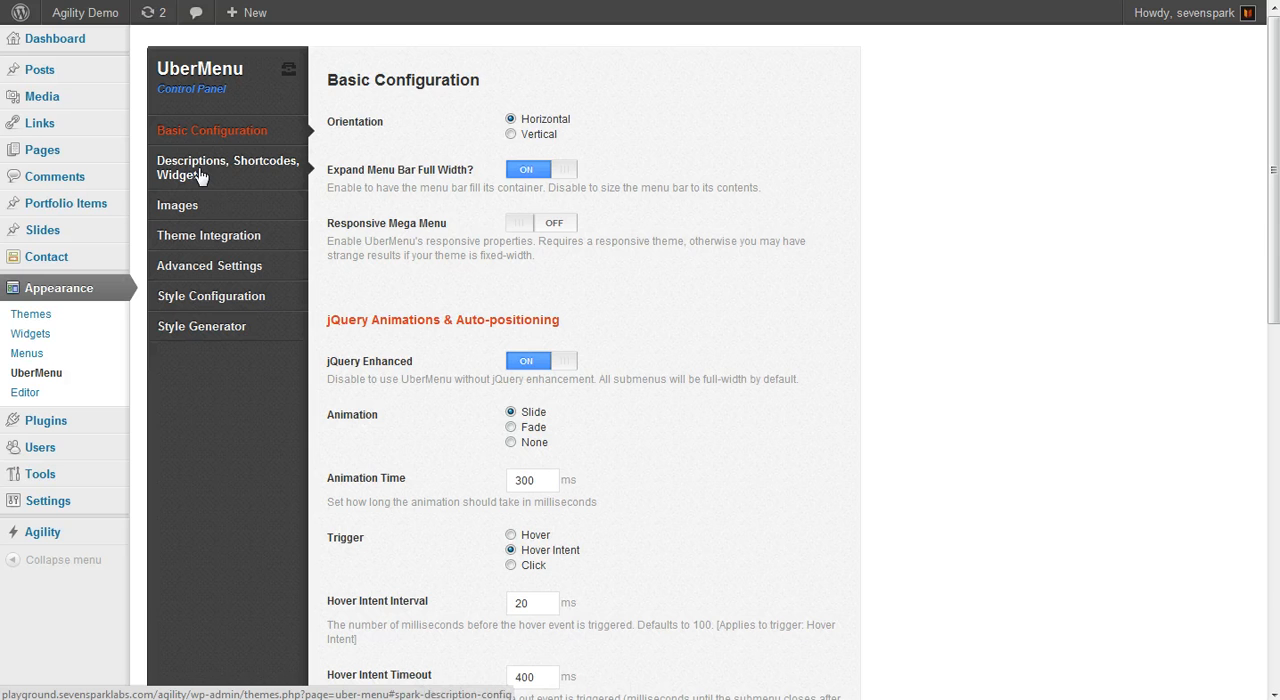
Turn 'Display Sub-Header Descriptions' ON under Descriptions, Shortcodes, Widgets and save all settings.
{"action": "left_click", "coordinate": [228, 168]}
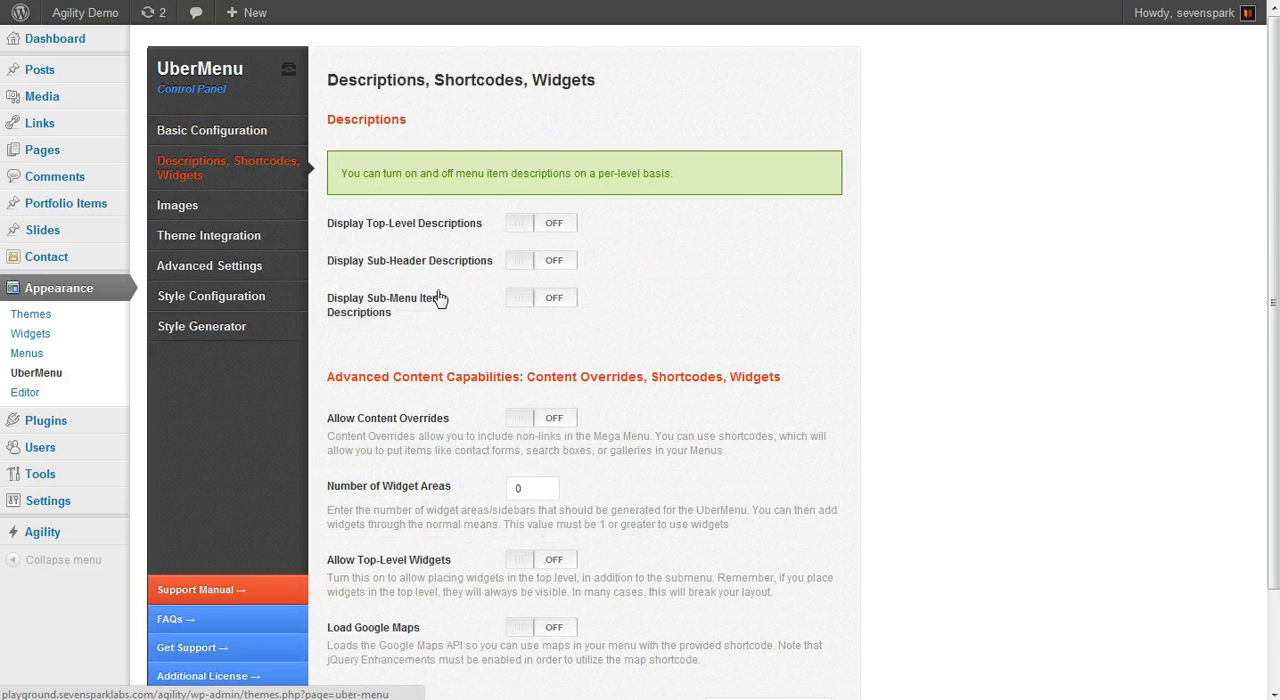
{"action": "scroll", "scroll_direction": "down", "scroll_amount": 3}
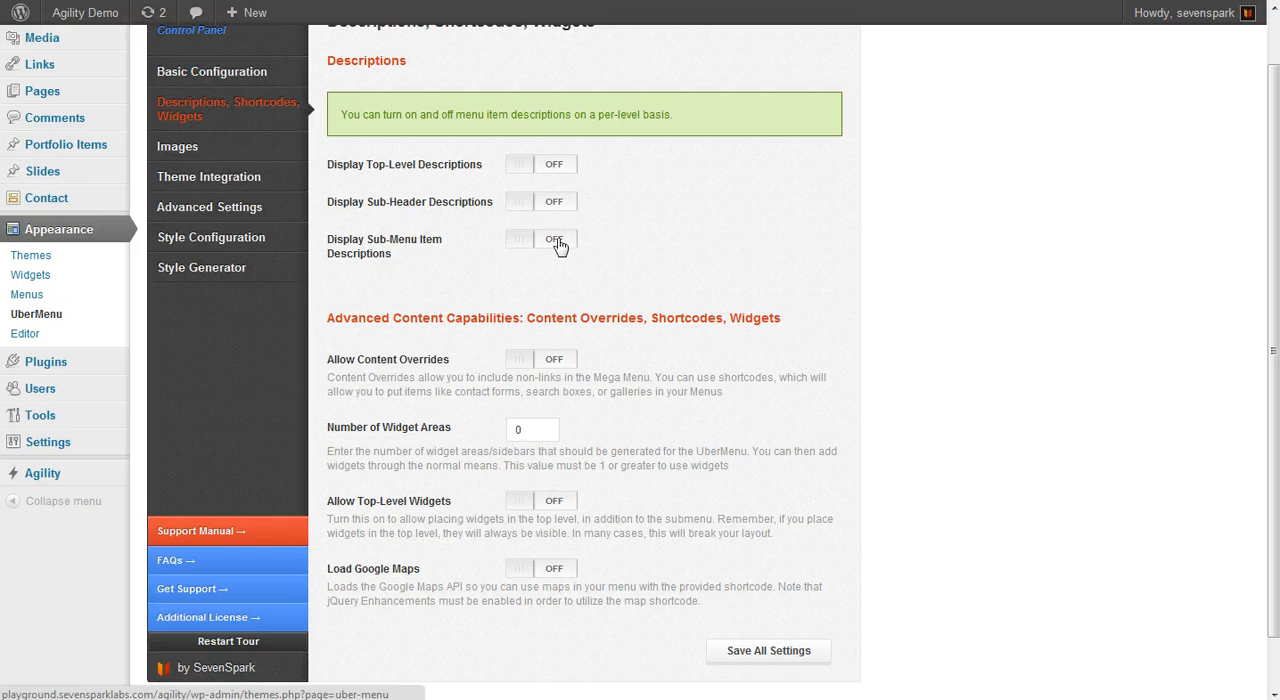
{"action": "mouse_move", "coordinate": [488, 166]}
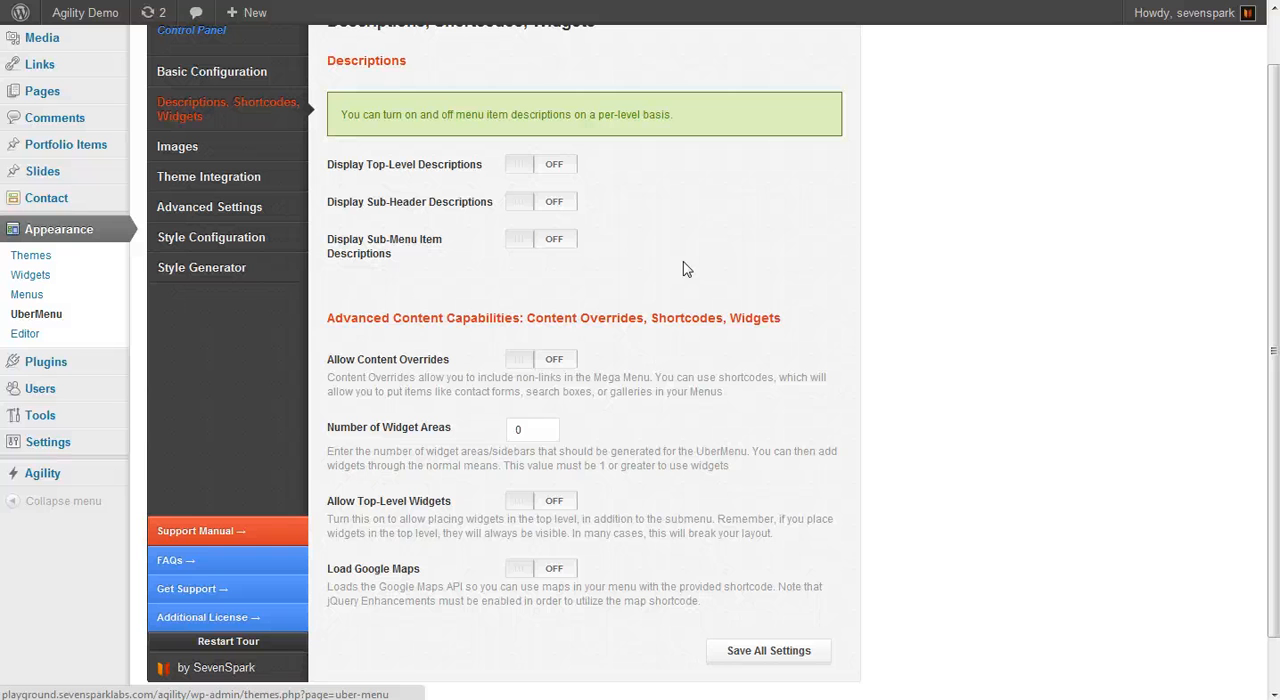
{"action": "mouse_move", "coordinate": [644, 234]}
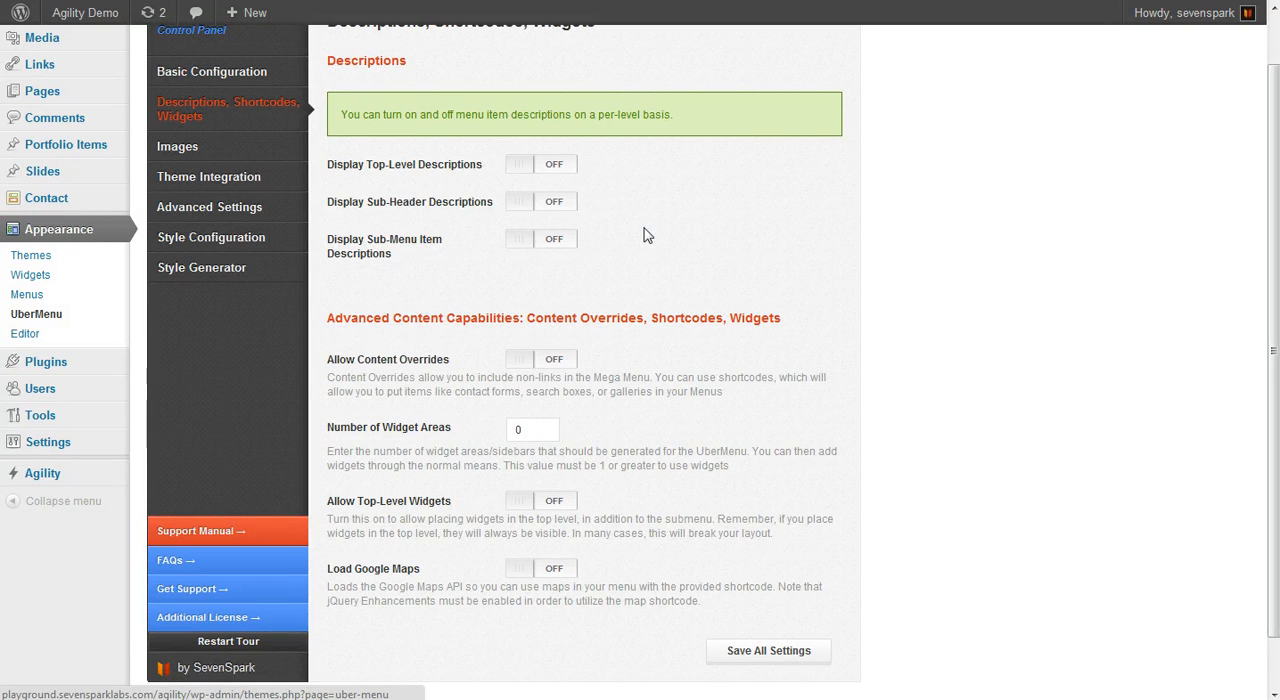
{"action": "mouse_move", "coordinate": [568, 212]}
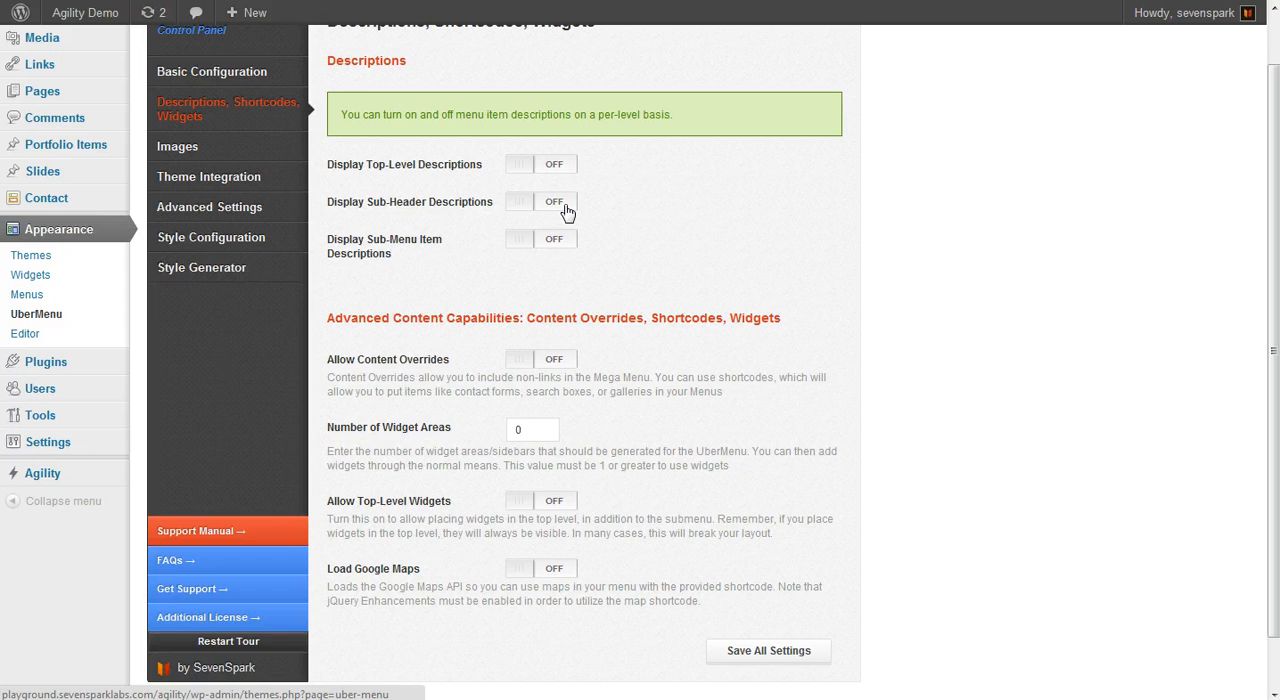
{"action": "left_click", "coordinate": [540, 200]}
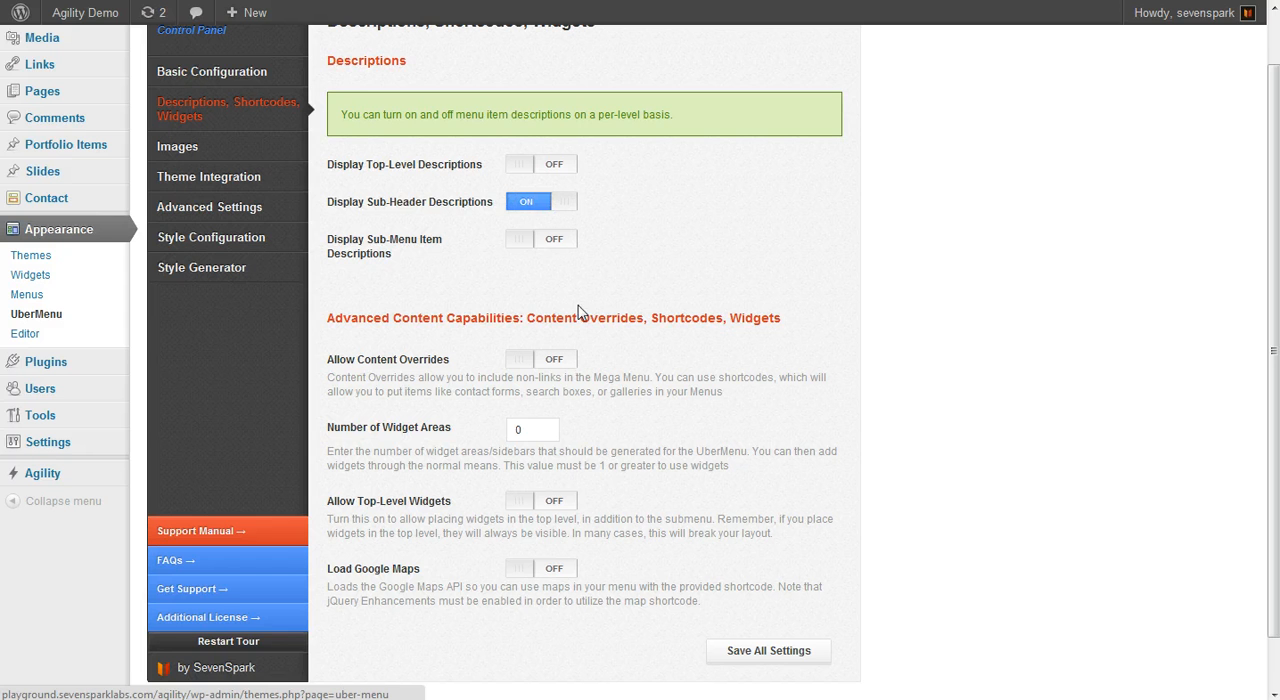
{"action": "left_click", "coordinate": [540, 238]}
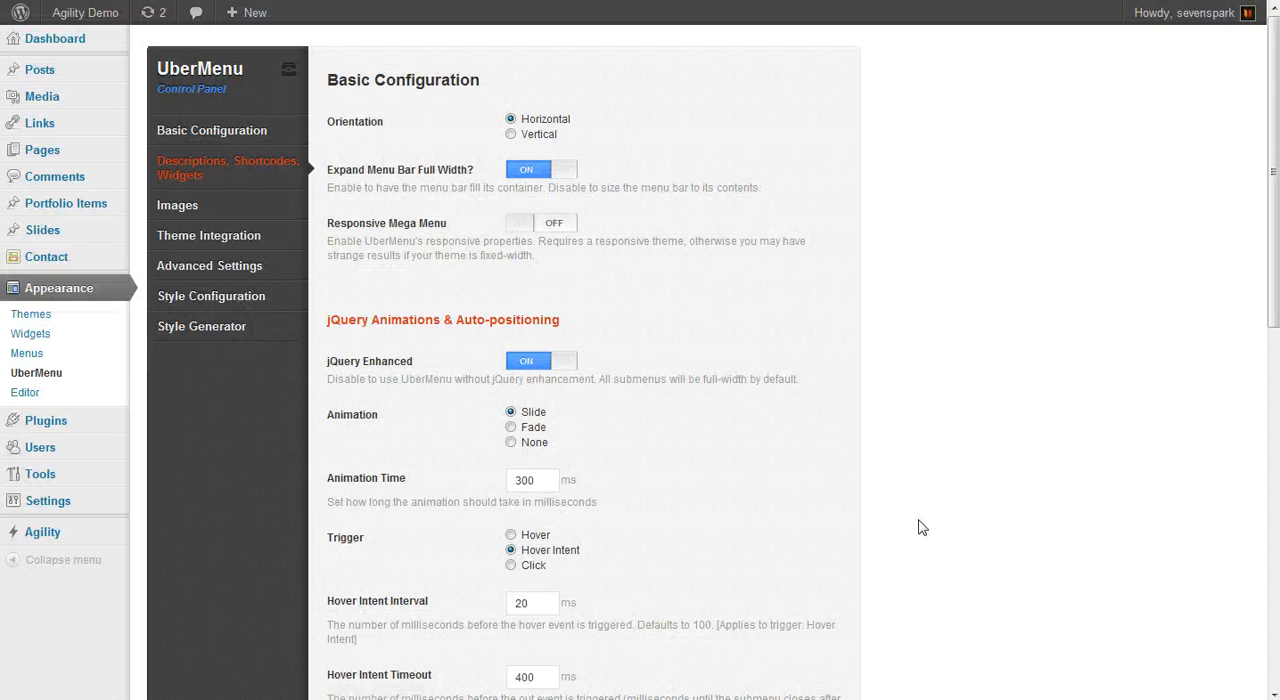
Bring up the menu editor with the UberMenu Demo menu's nested items.
{"action": "left_click", "coordinate": [228, 168]}
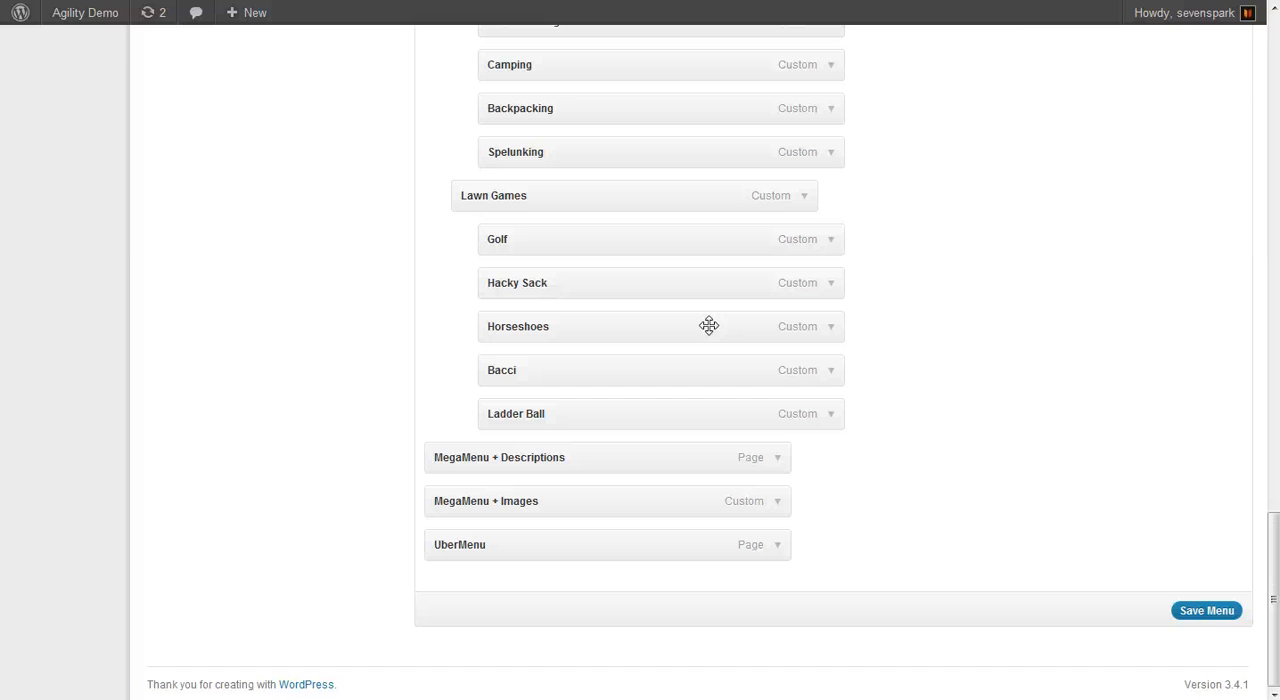
{"action": "mouse_move", "coordinate": [716, 400]}
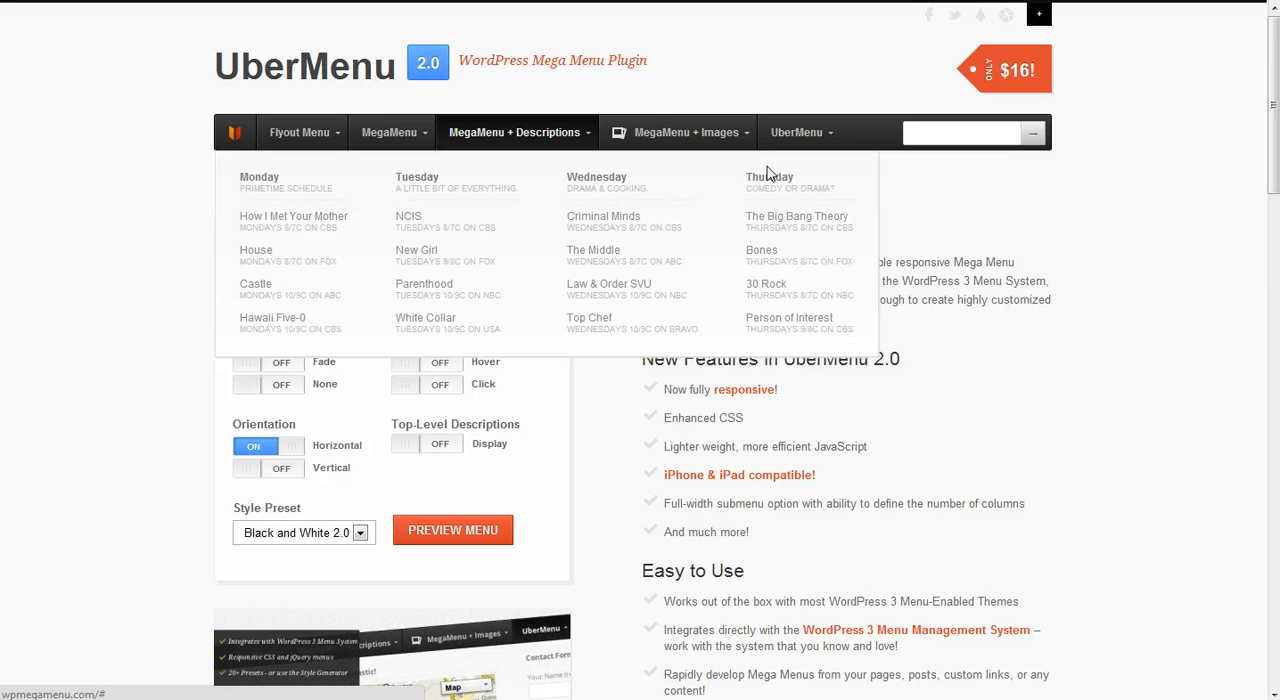
{"action": "mouse_move", "coordinate": [436, 210]}
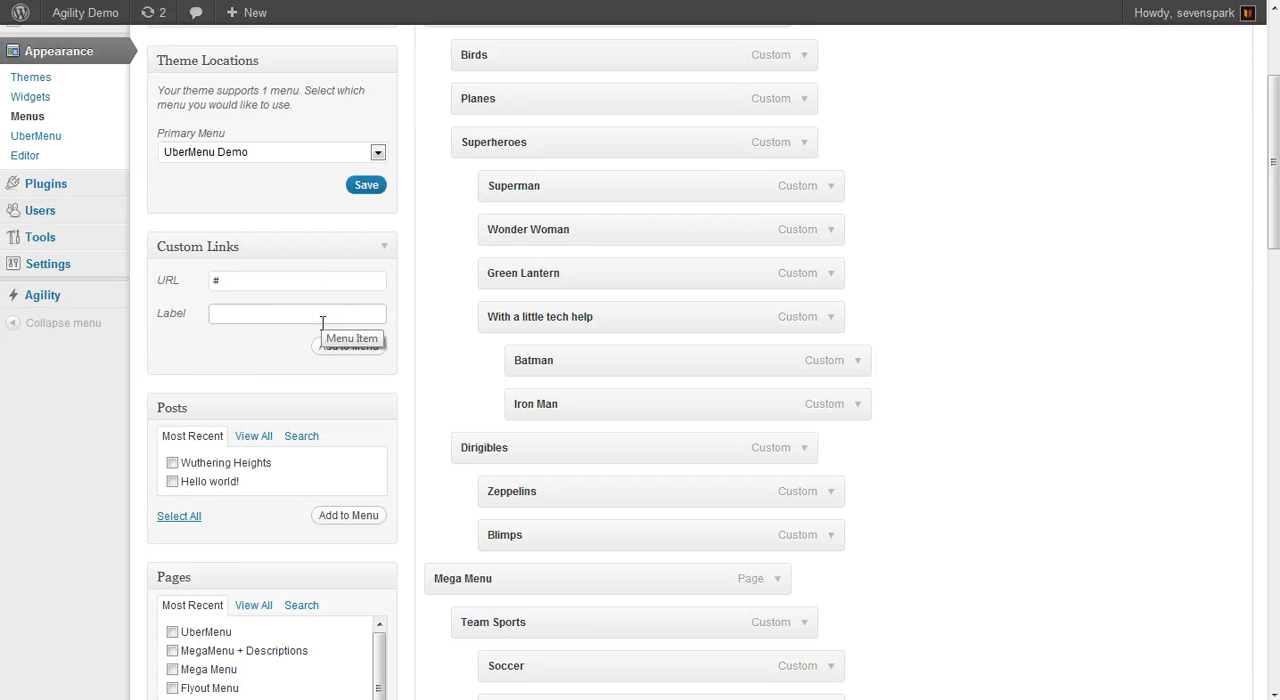
Add a custom link 'Monday' with URL # and nest it under MegaMenu + Descriptions.
{"action": "type", "text": "Mond"}
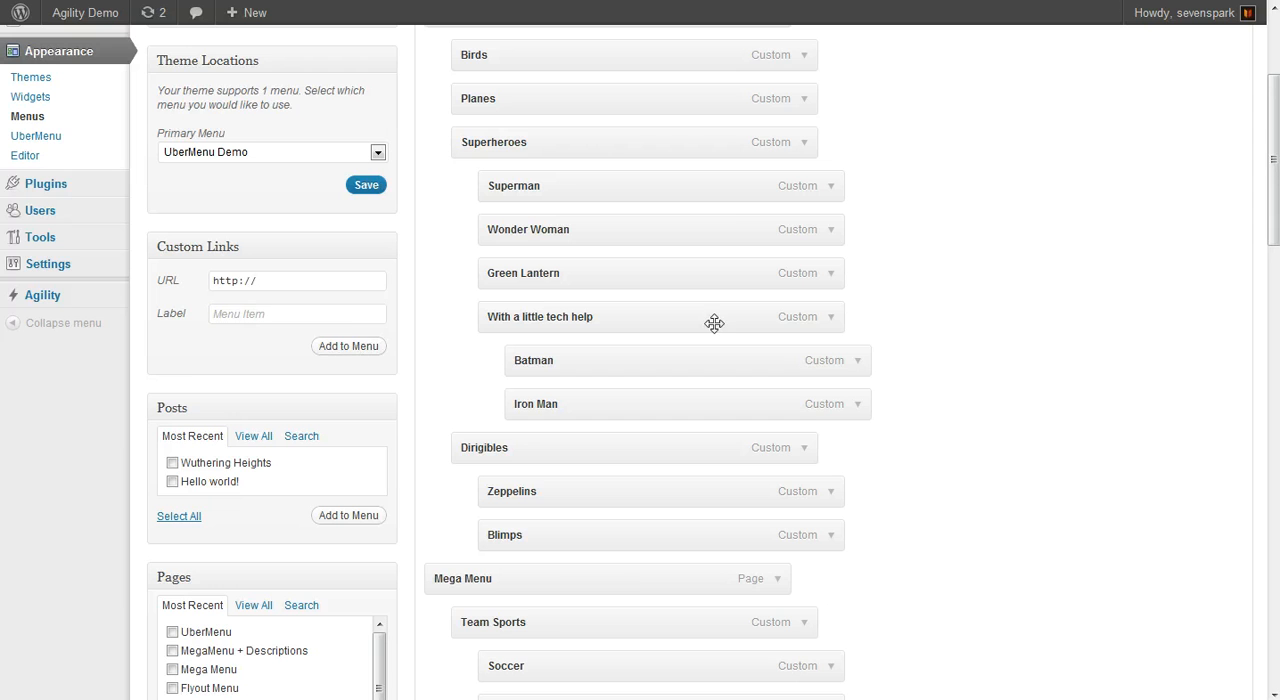
{"action": "scroll", "scroll_direction": "down", "scroll_amount": 3}
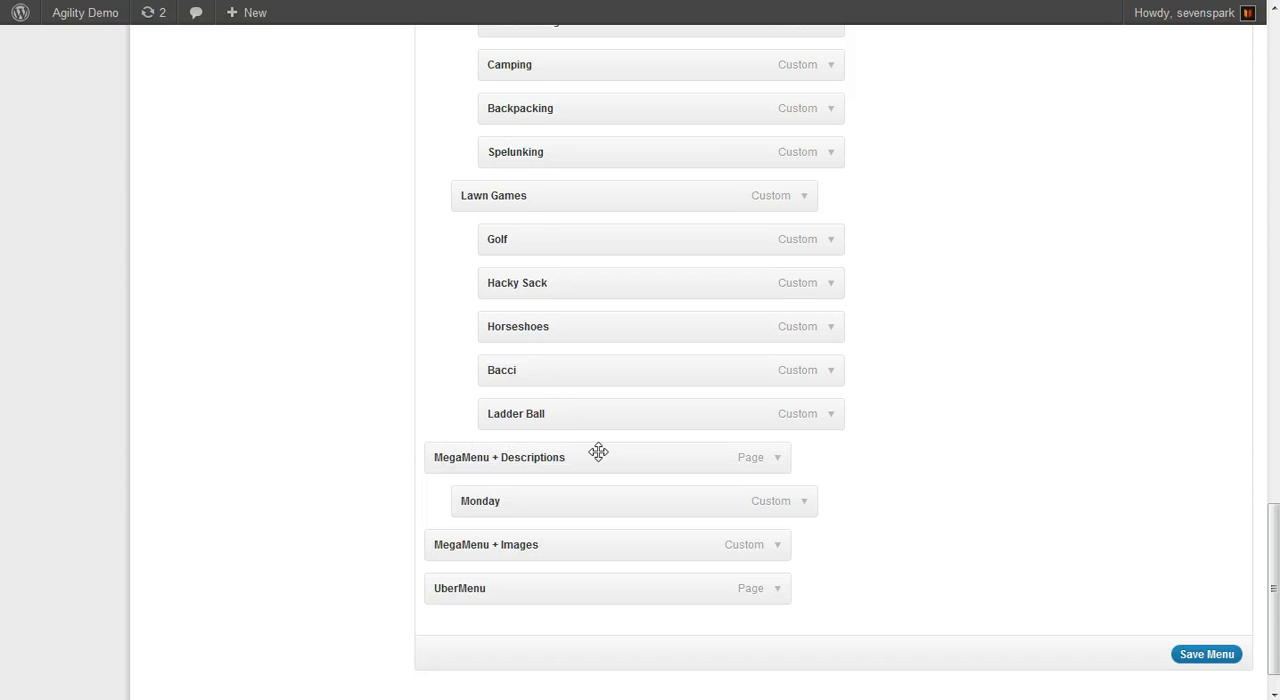
{"action": "scroll", "scroll_direction": "down", "scroll_amount": 3}
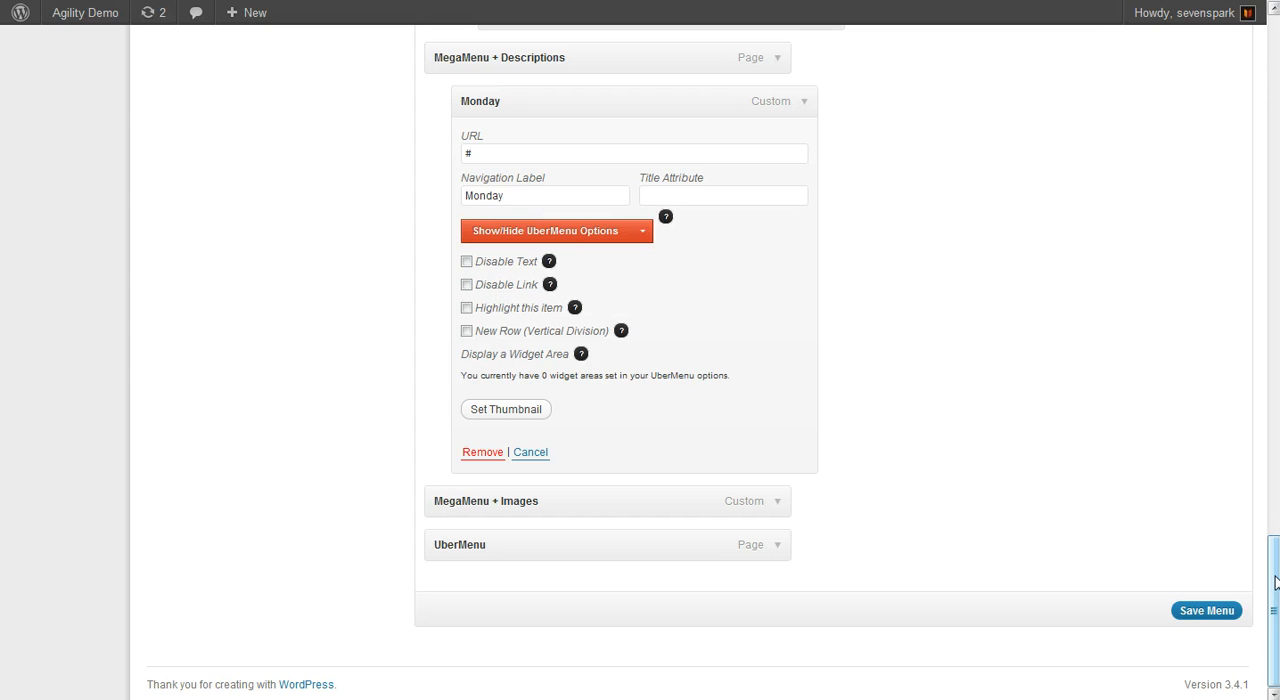
{"action": "scroll", "scroll_direction": "up", "scroll_amount": 3}
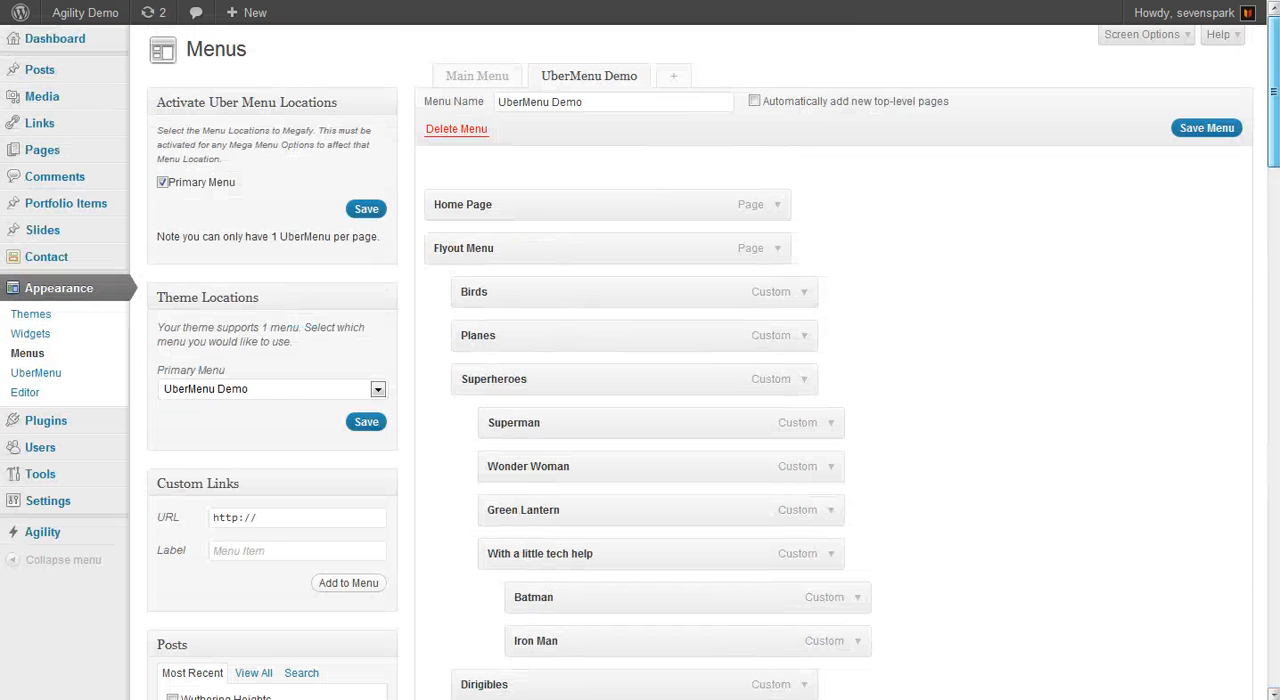
{"action": "mouse_move", "coordinate": [1144, 34]}
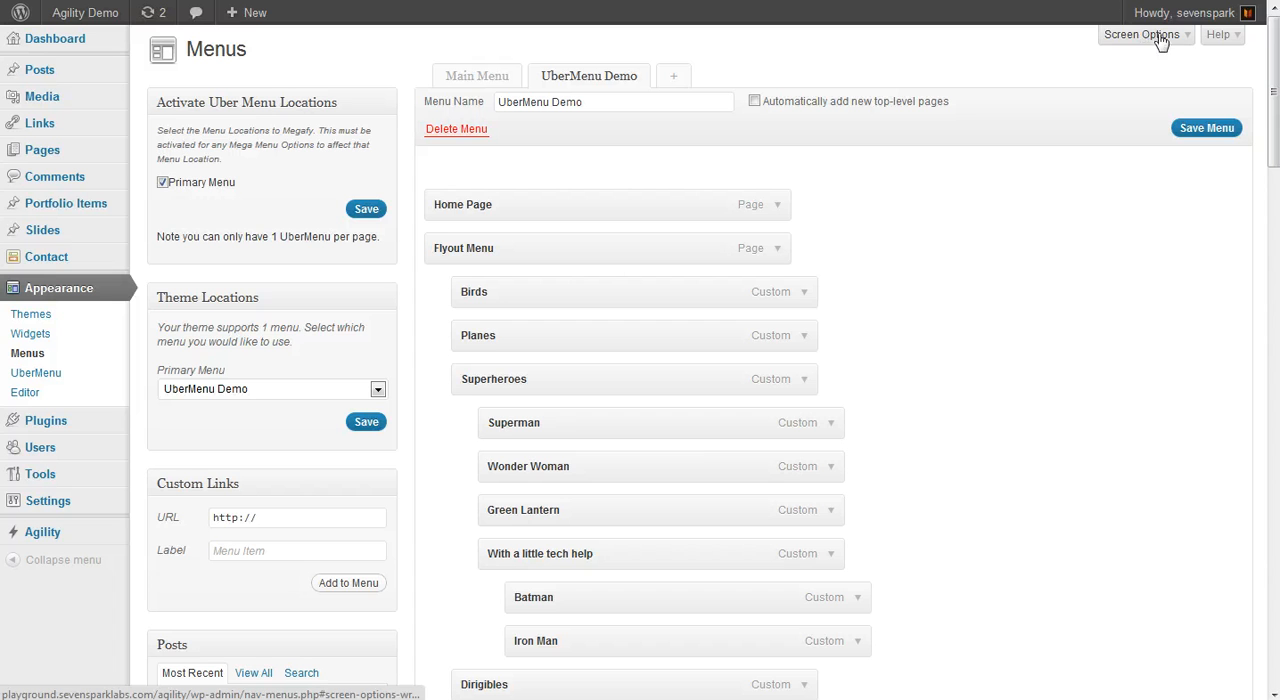
Enable the Description property in Screen Options so menu items show a Description field.
{"action": "left_click", "coordinate": [1142, 36]}
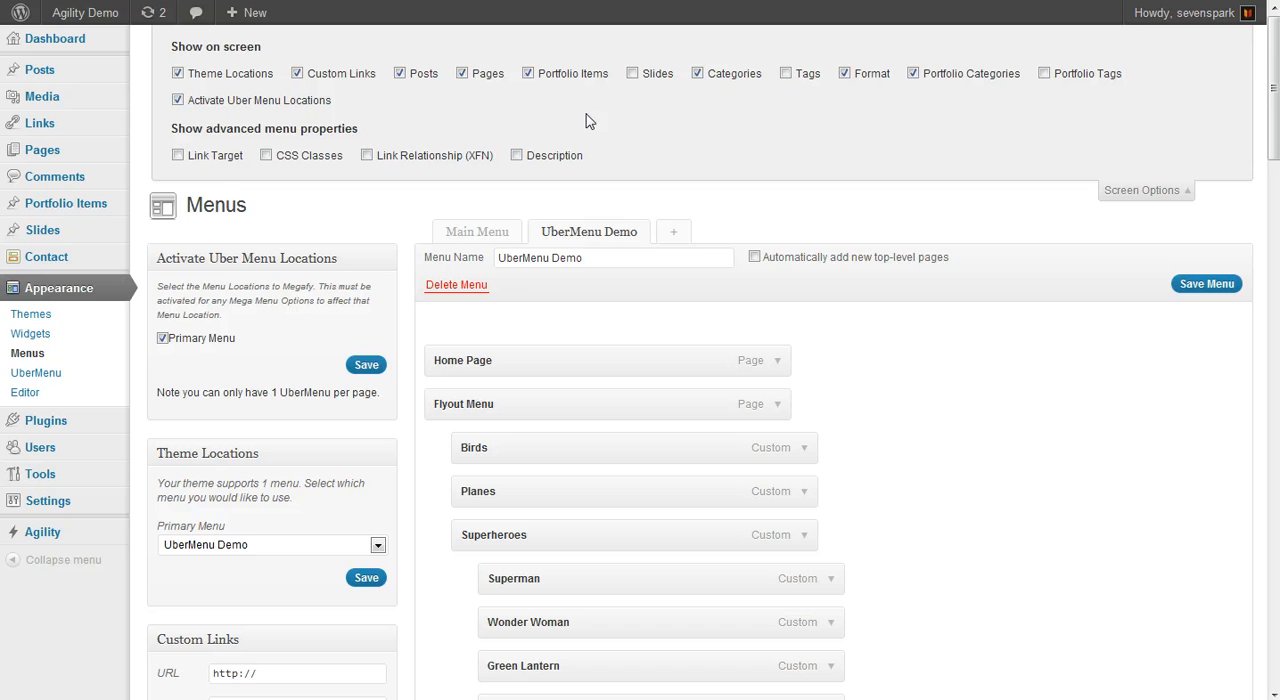
{"action": "mouse_move", "coordinate": [592, 132]}
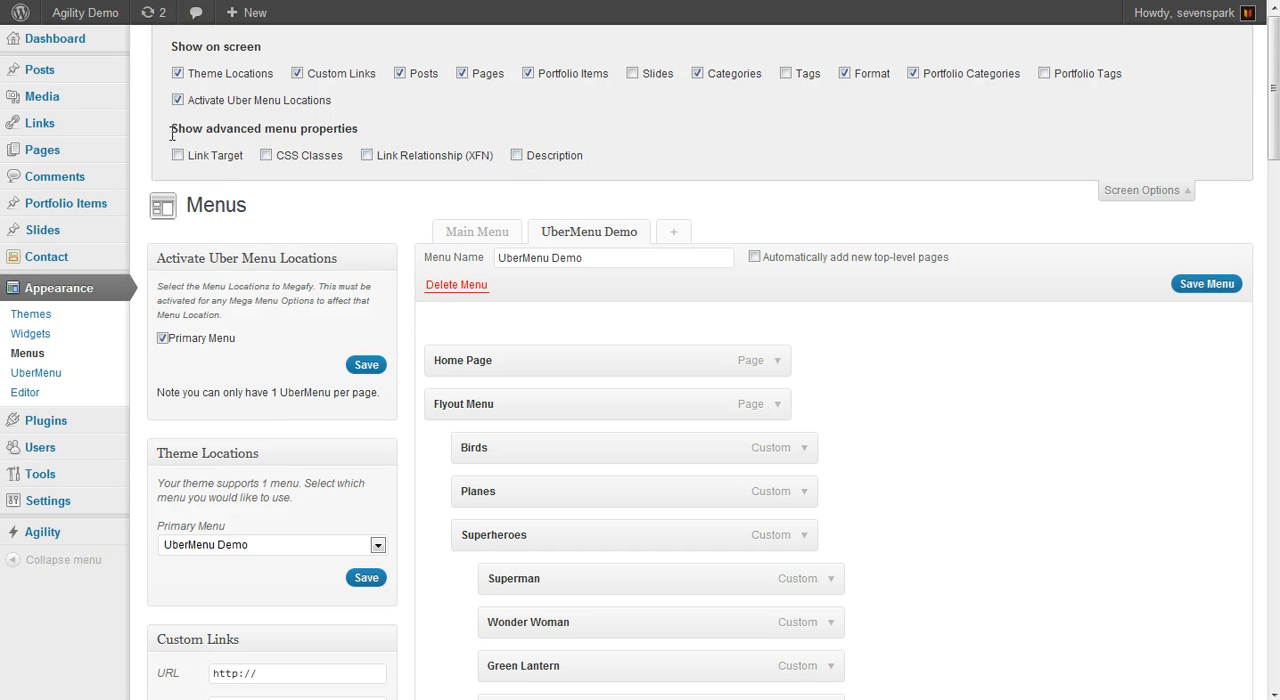
{"action": "mouse_move", "coordinate": [544, 162]}
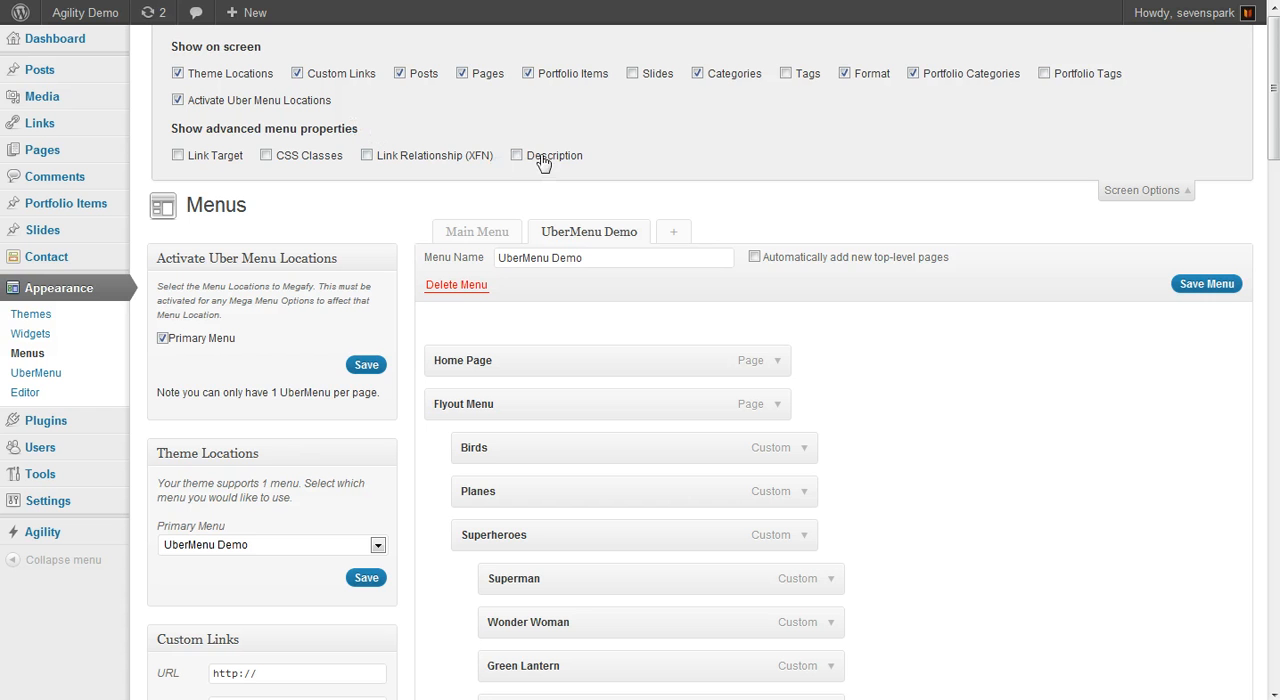
{"action": "left_click", "coordinate": [516, 154]}
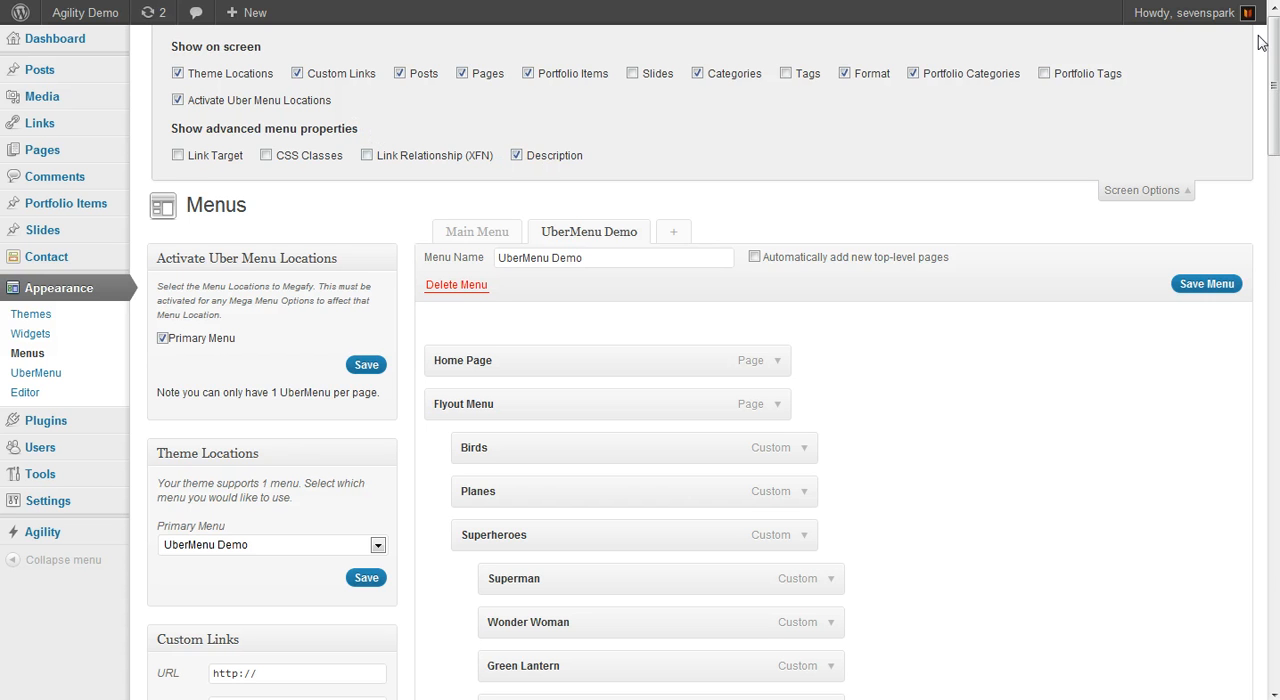
{"action": "scroll", "scroll_direction": "down", "scroll_amount": 3}
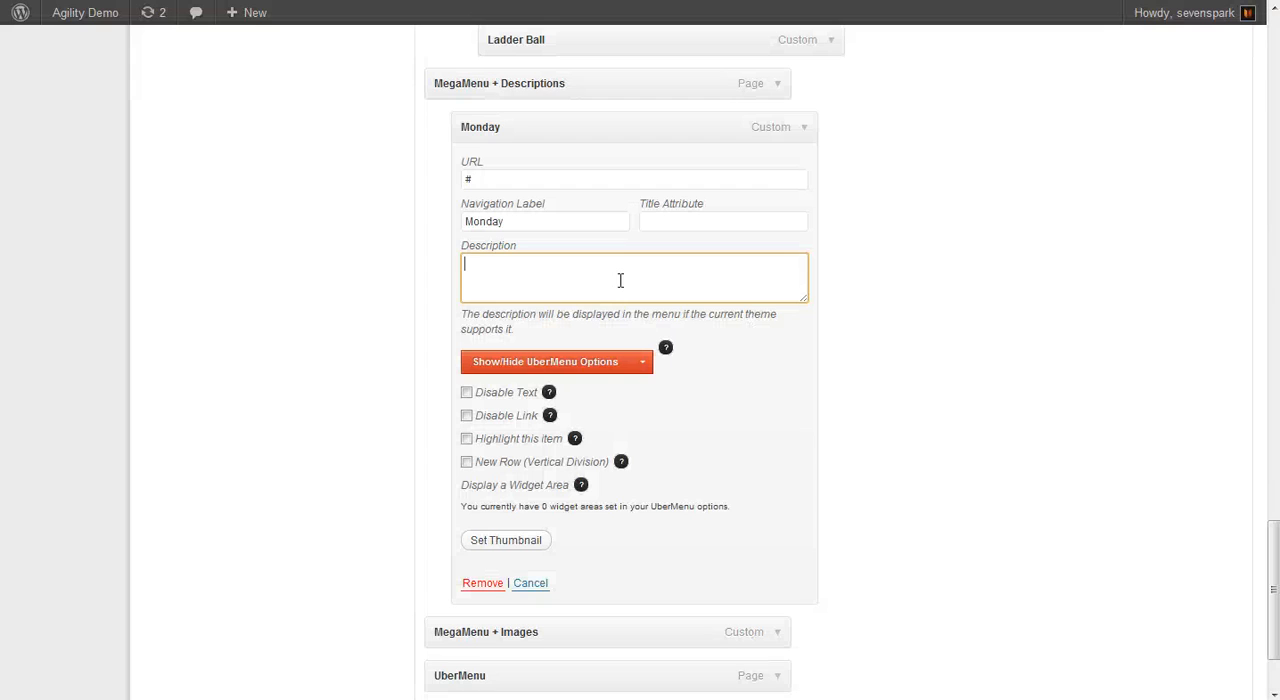
Give the Monday item the description 'Primetime Schedule' and save the menu.
{"action": "type", "text": "P"}
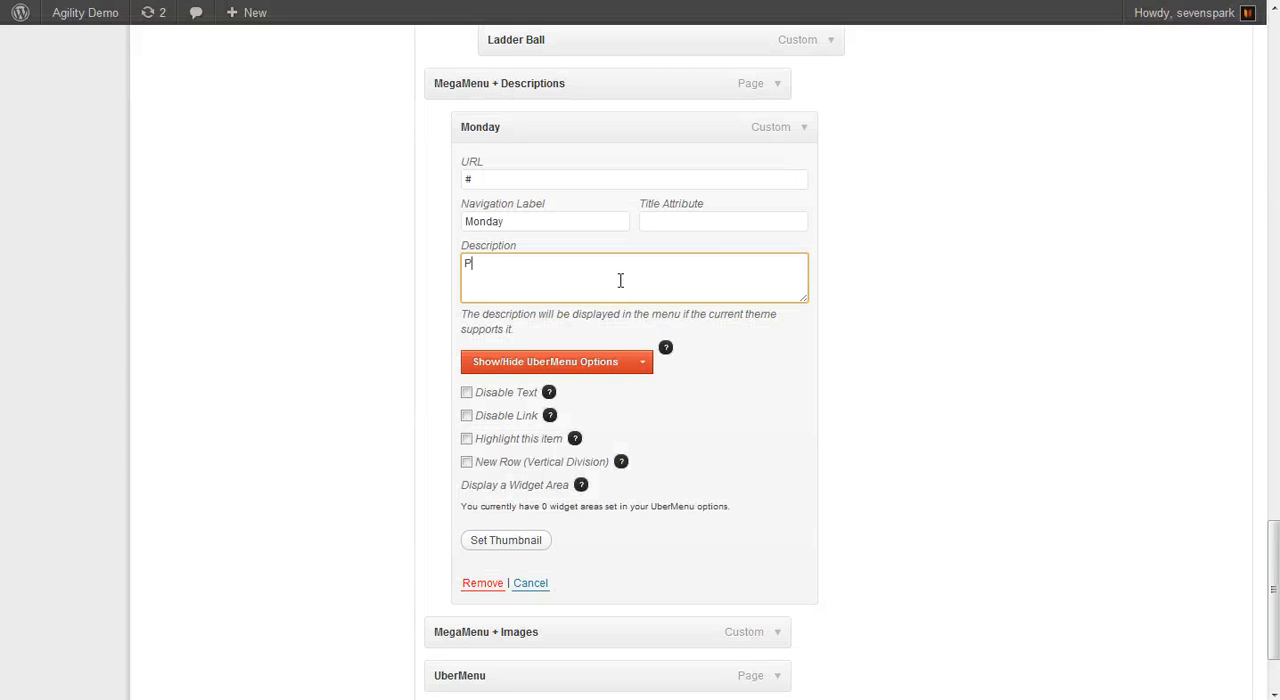
{"action": "type", "text": "rimetime Schedule"}
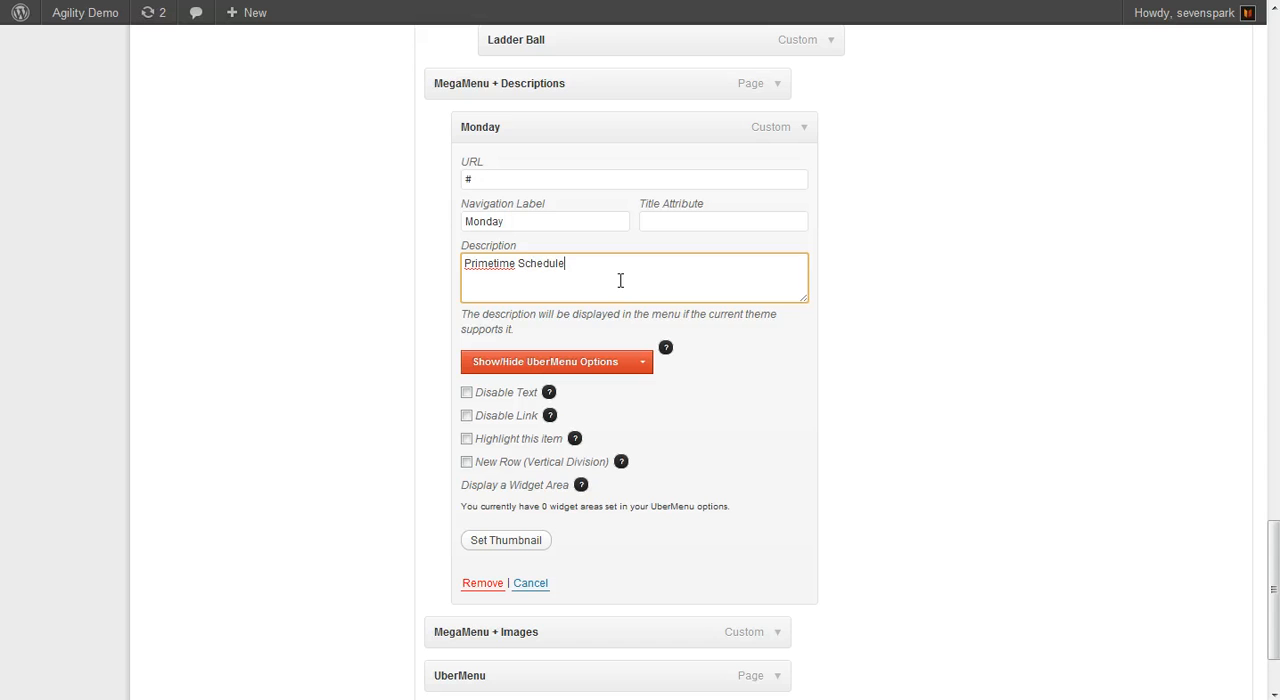
{"action": "scroll", "scroll_direction": "down", "scroll_amount": 3}
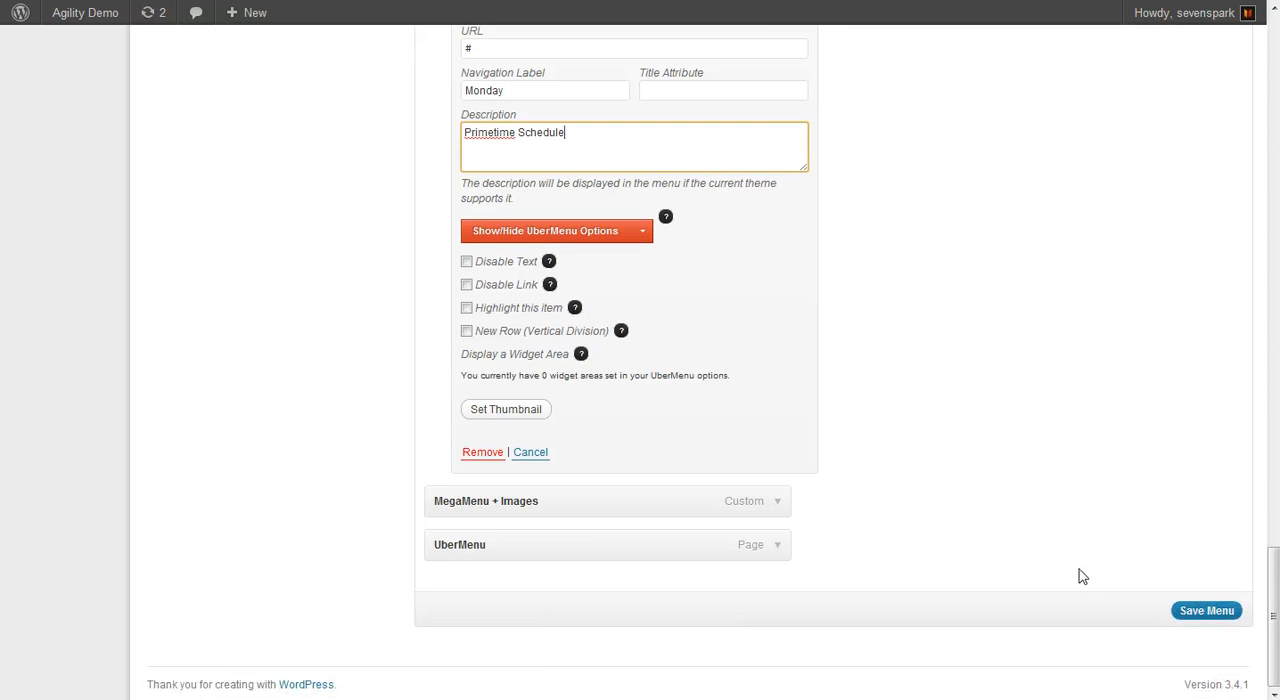
{"action": "left_click", "coordinate": [1206, 612]}
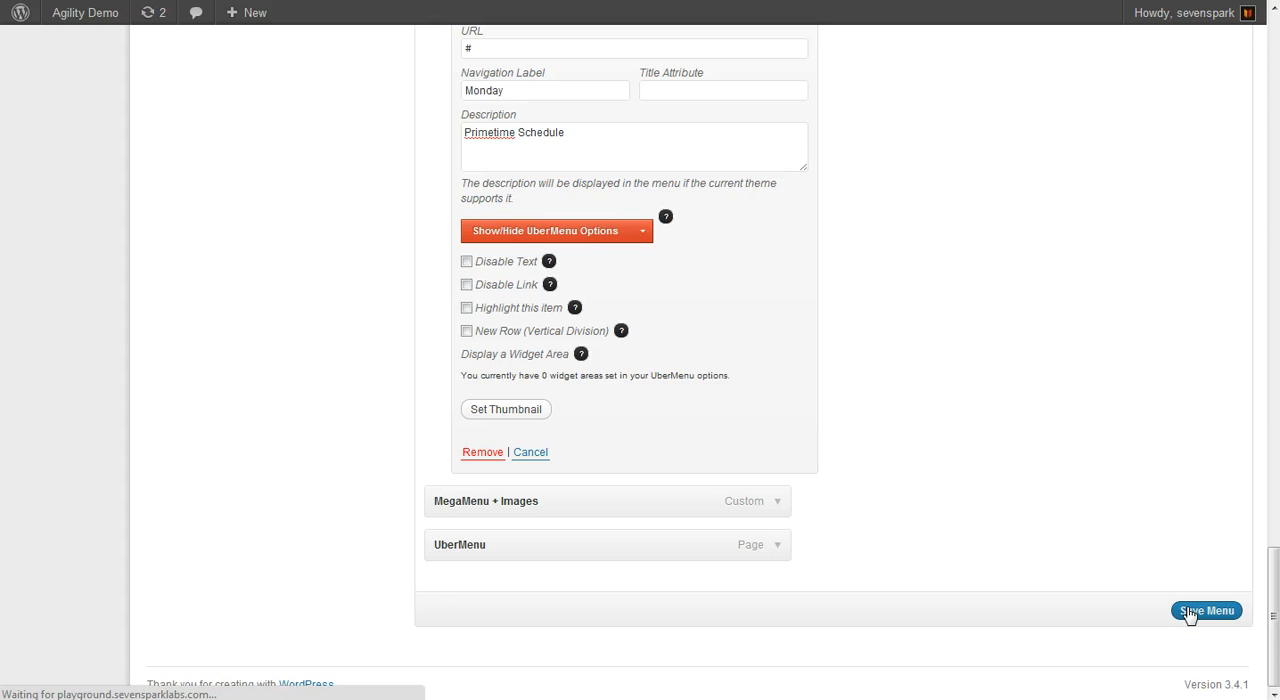
{"action": "left_click", "coordinate": [1206, 610]}
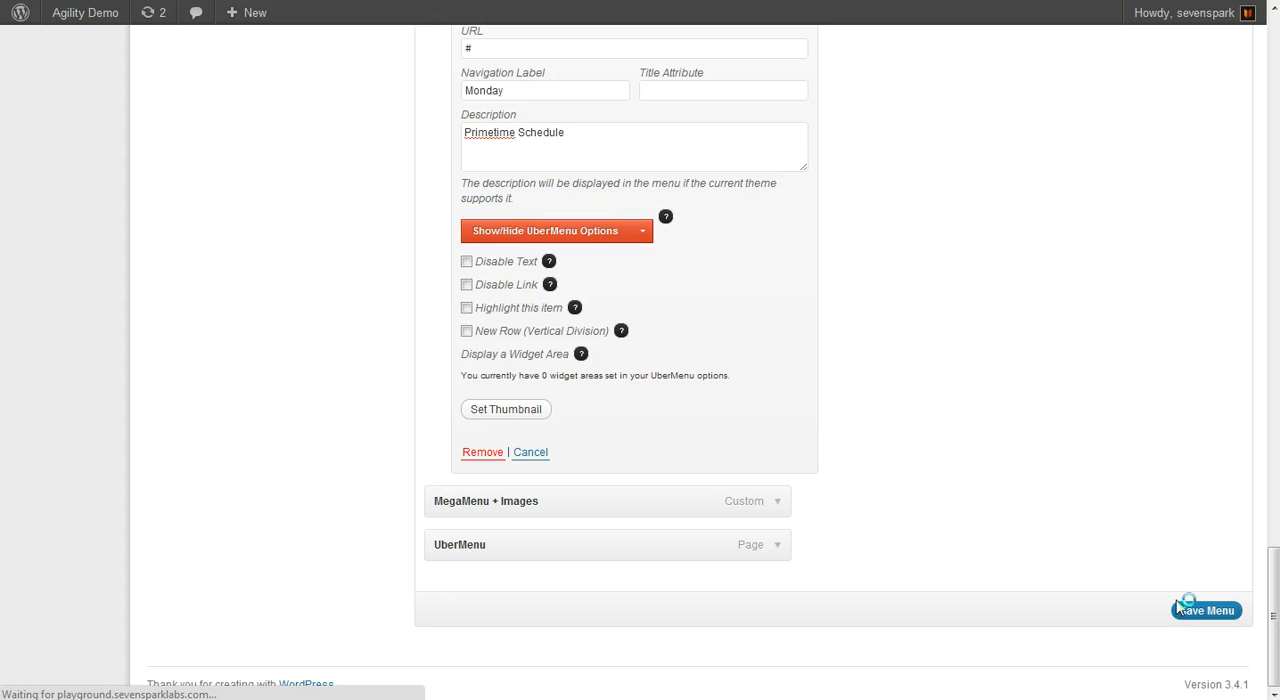
{"action": "left_click", "coordinate": [1204, 610]}
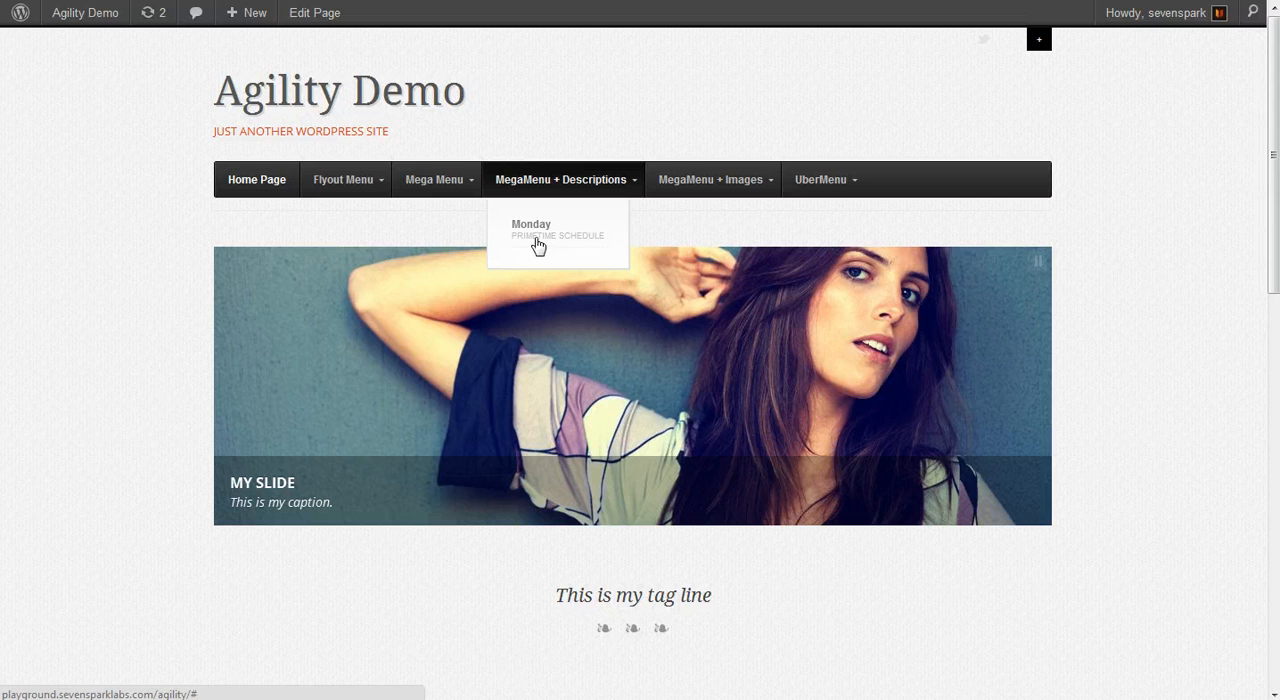
{"action": "mouse_move", "coordinate": [588, 240]}
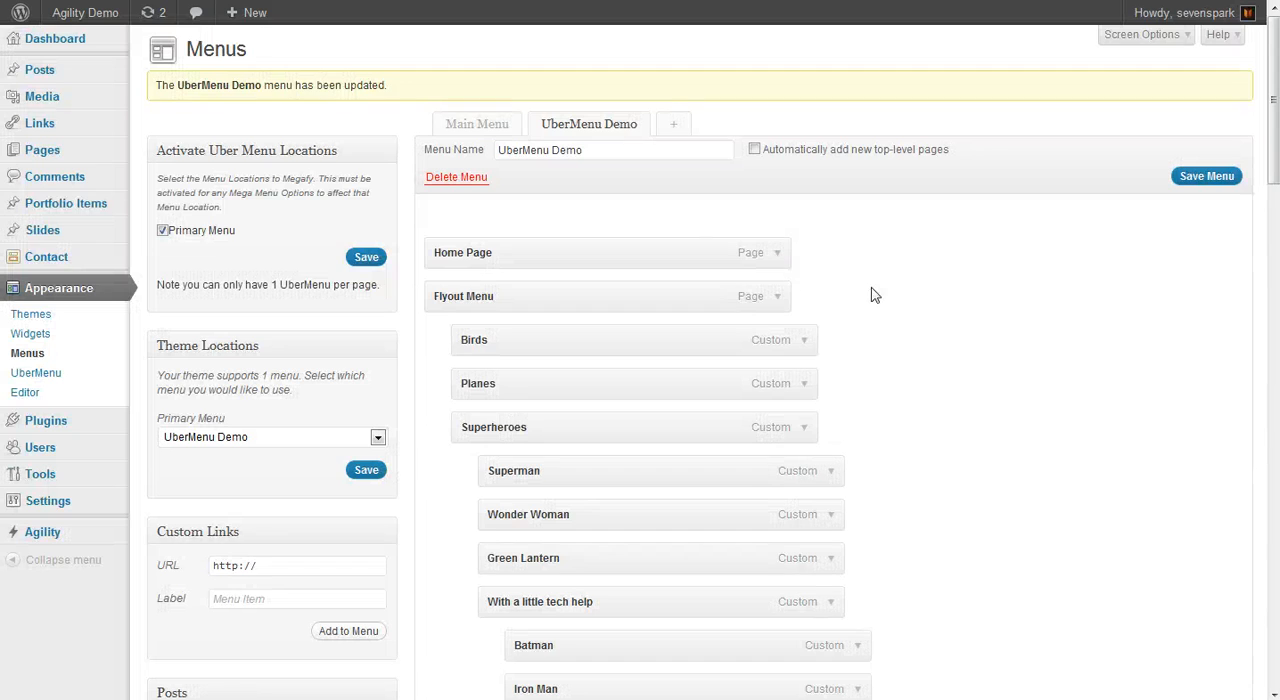
{"action": "scroll", "scroll_direction": "down", "scroll_amount": 3}
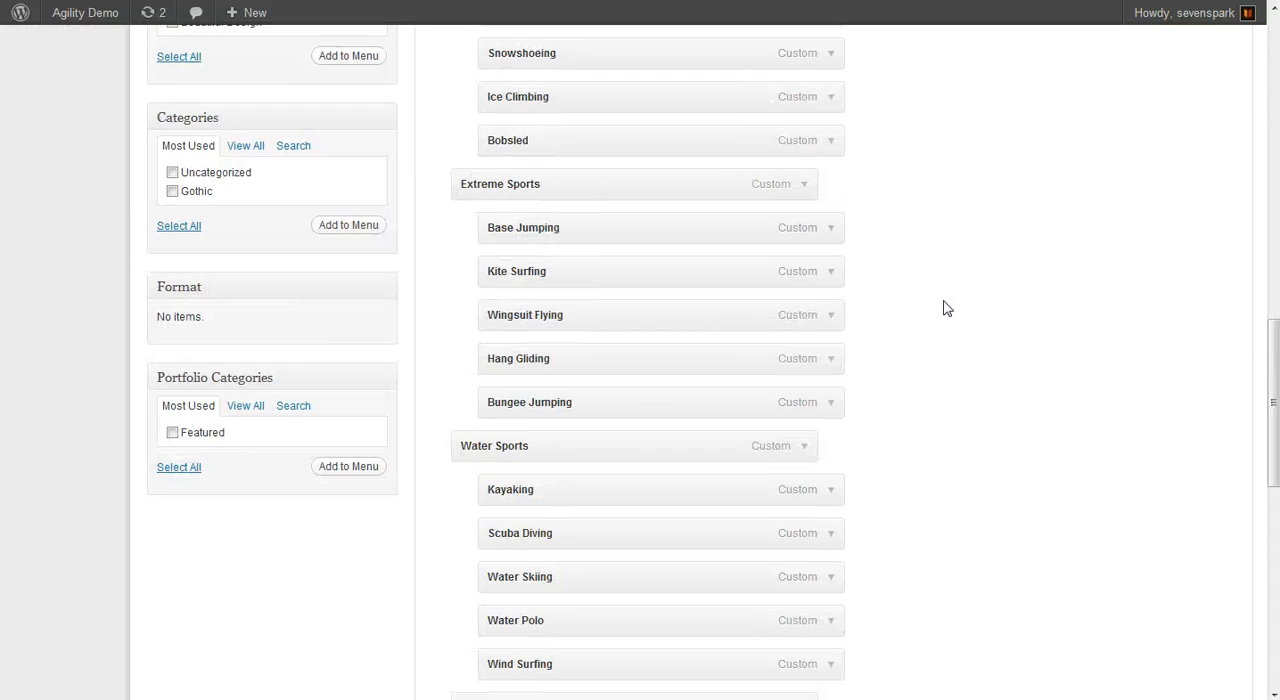
{"action": "scroll", "scroll_direction": "down", "scroll_amount": 3}
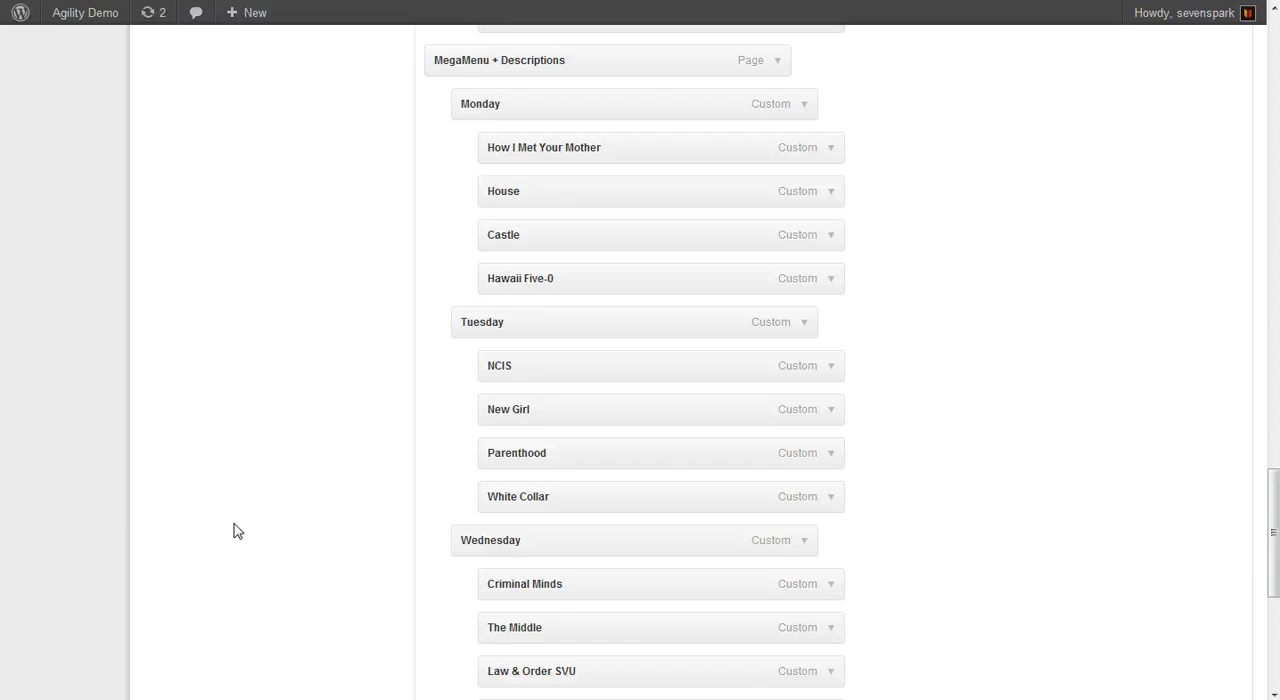
{"action": "scroll", "scroll_direction": "down", "scroll_amount": 3}
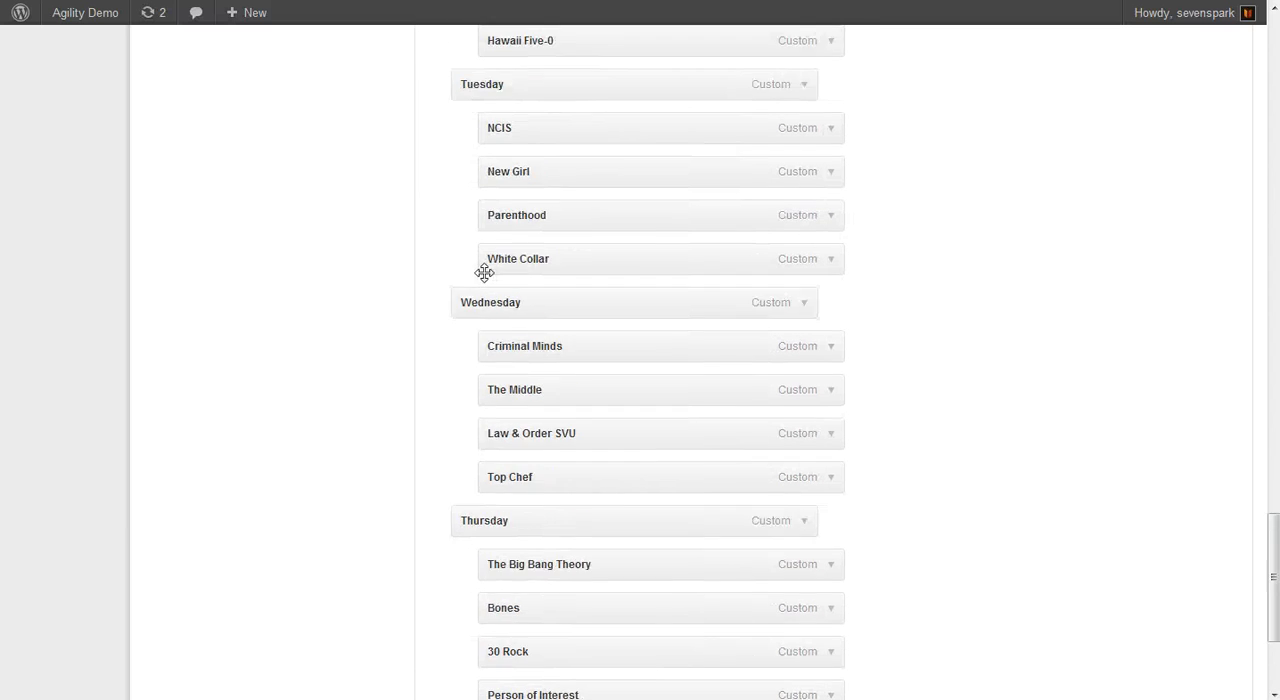
{"action": "scroll", "scroll_direction": "down", "scroll_amount": 3}
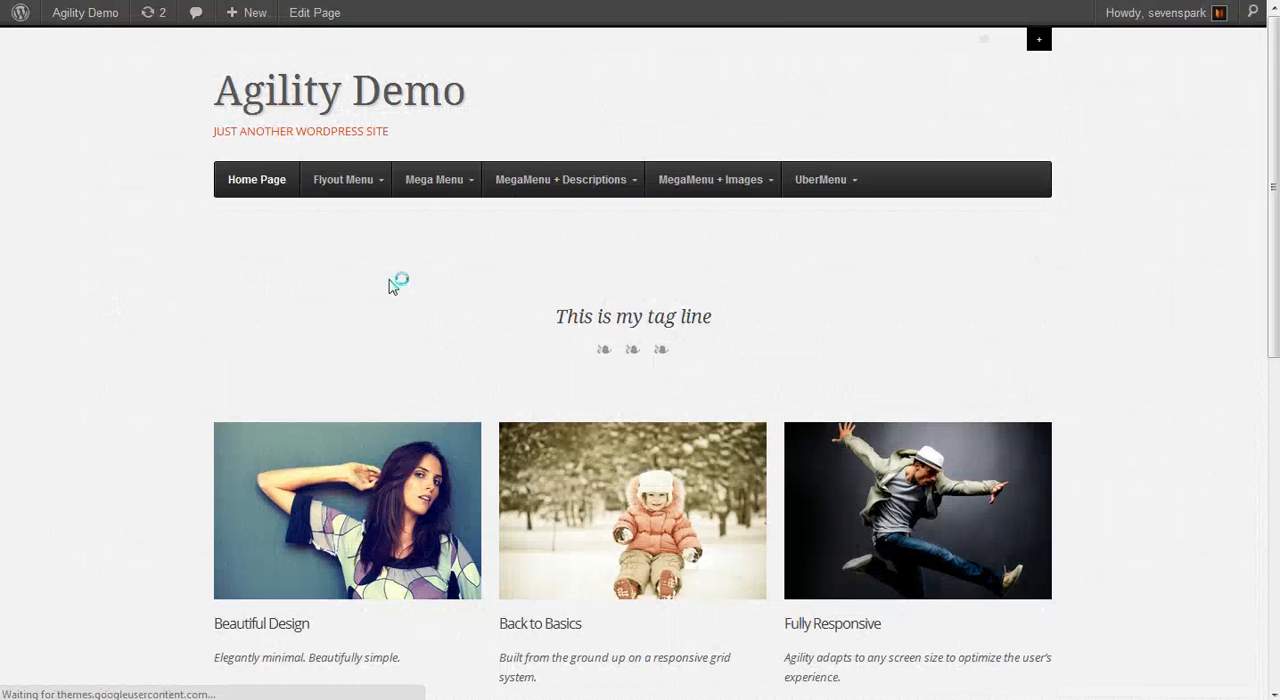
{"action": "mouse_move", "coordinate": [564, 180]}
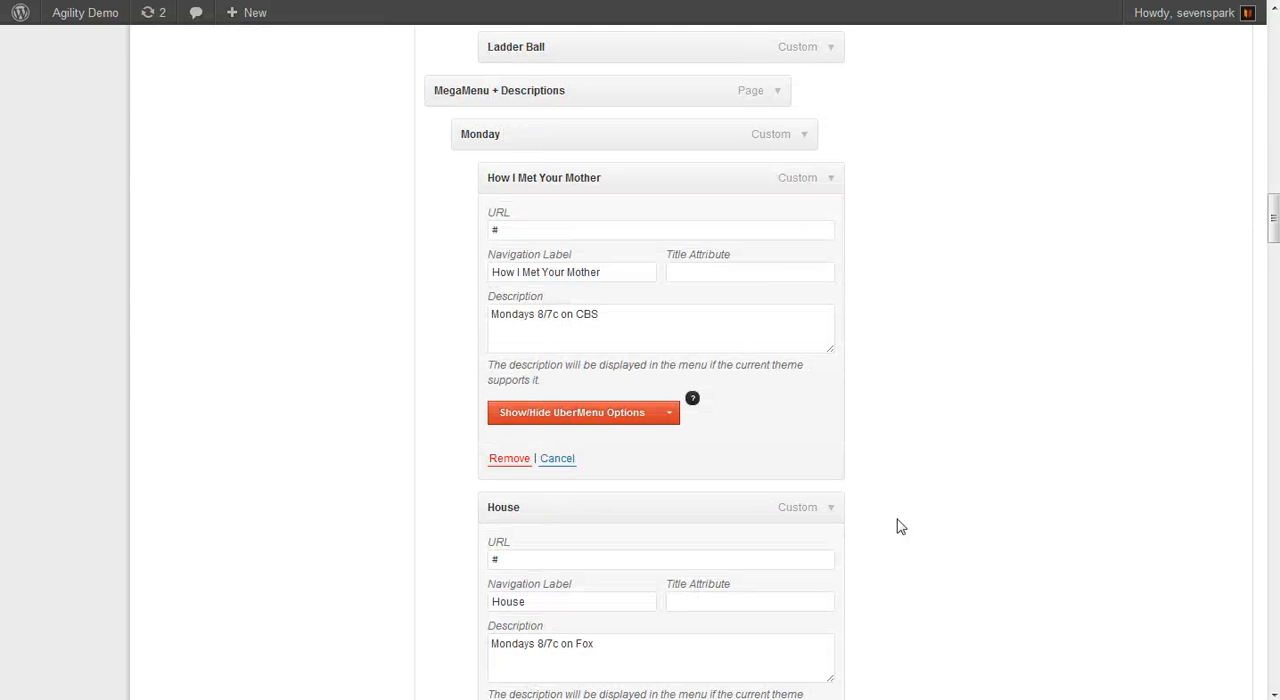
{"action": "left_click", "coordinate": [660, 320]}
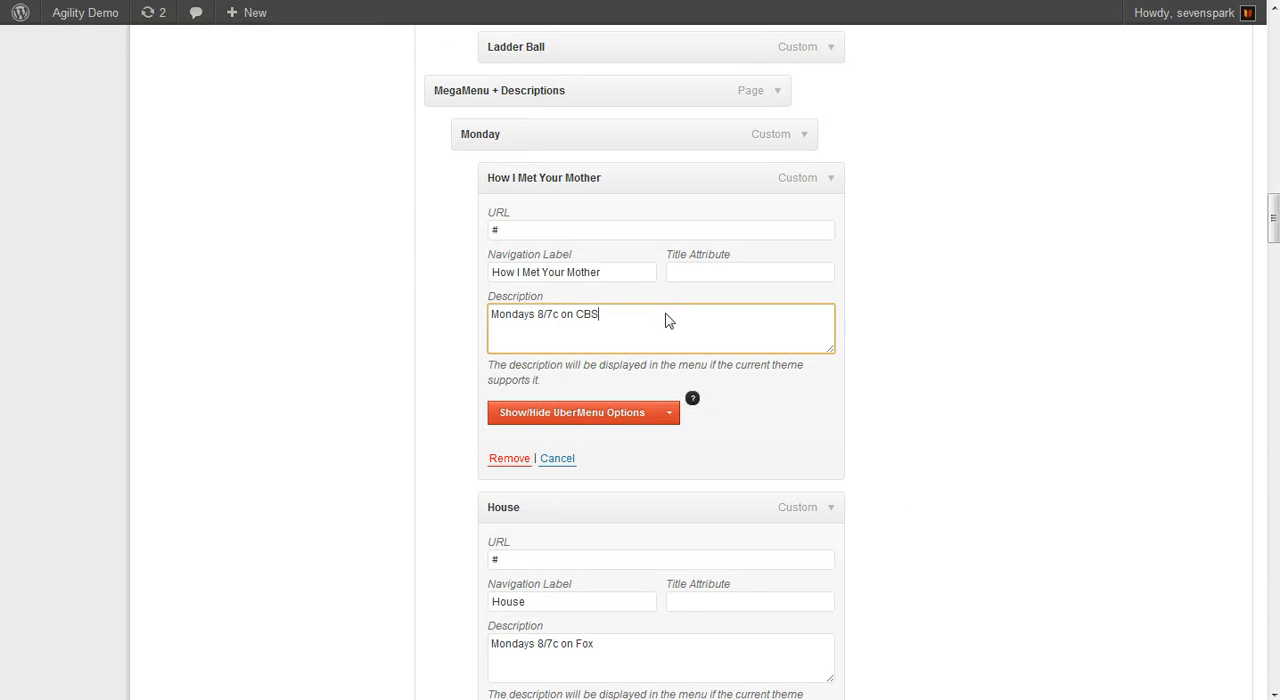
{"action": "scroll", "scroll_direction": "down", "scroll_amount": 3}
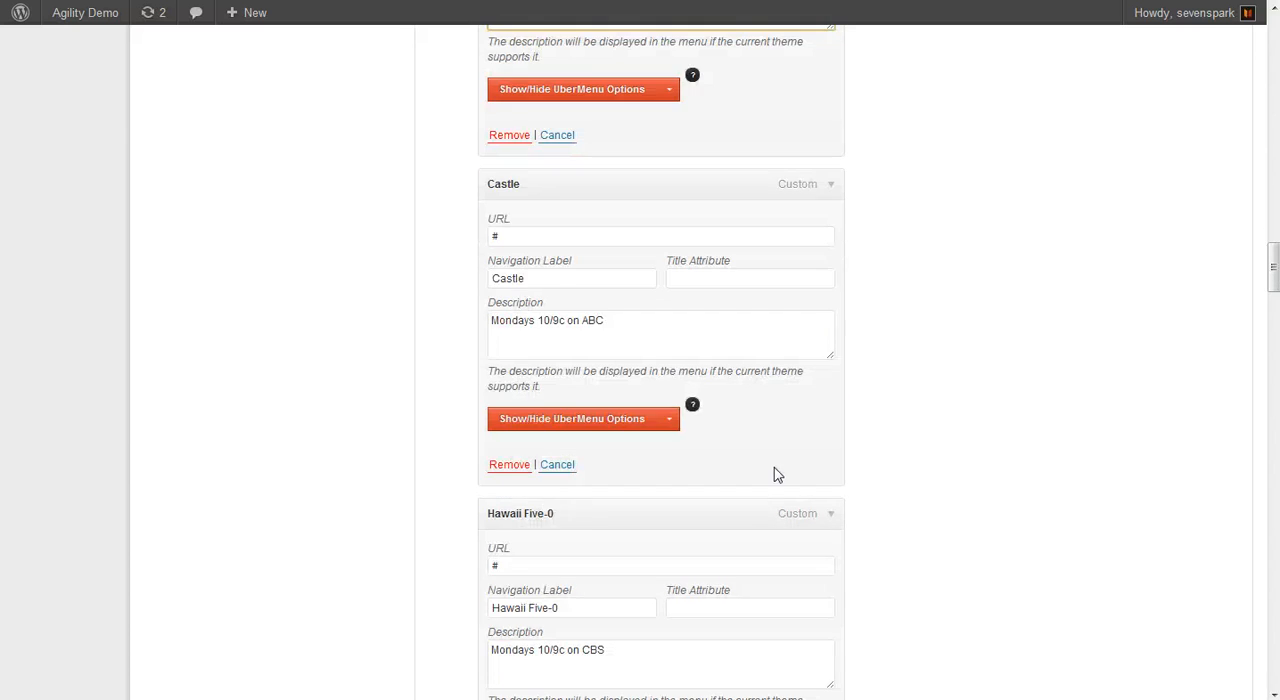
{"action": "scroll", "scroll_direction": "down", "scroll_amount": 3}
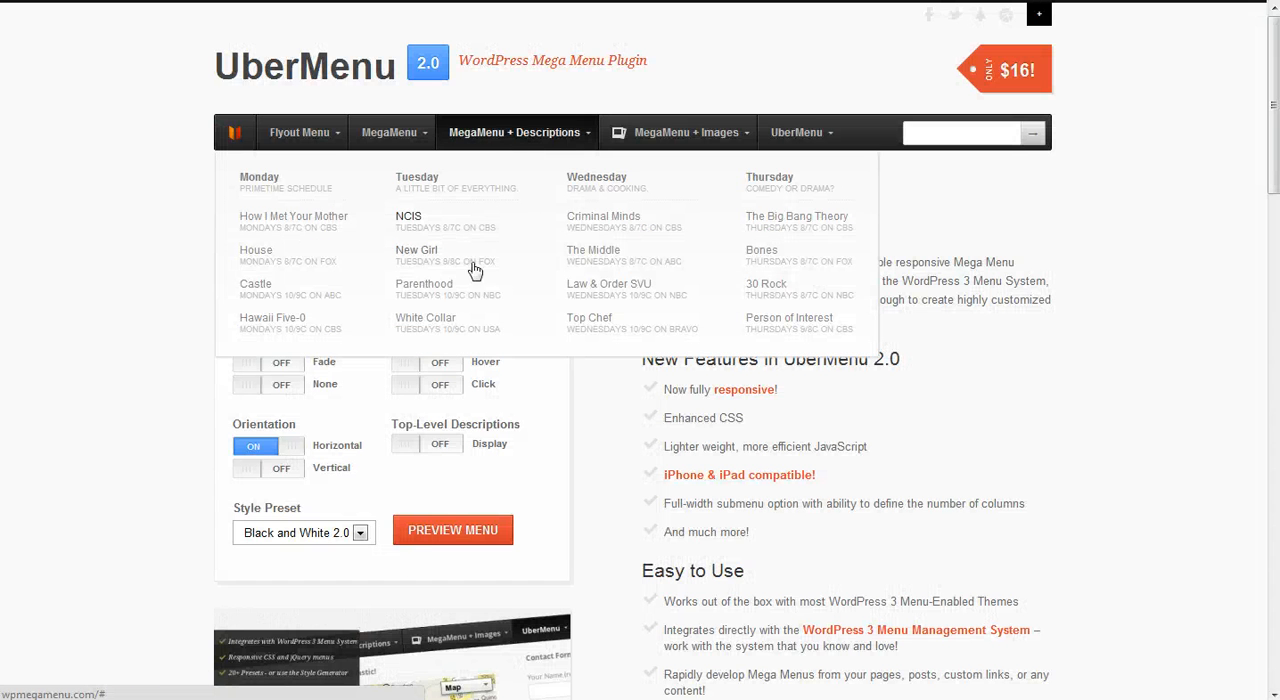
Switch back to the Agility Demo window showing the finished descriptions mega menu.
{"action": "key", "text": "alt+tab"}
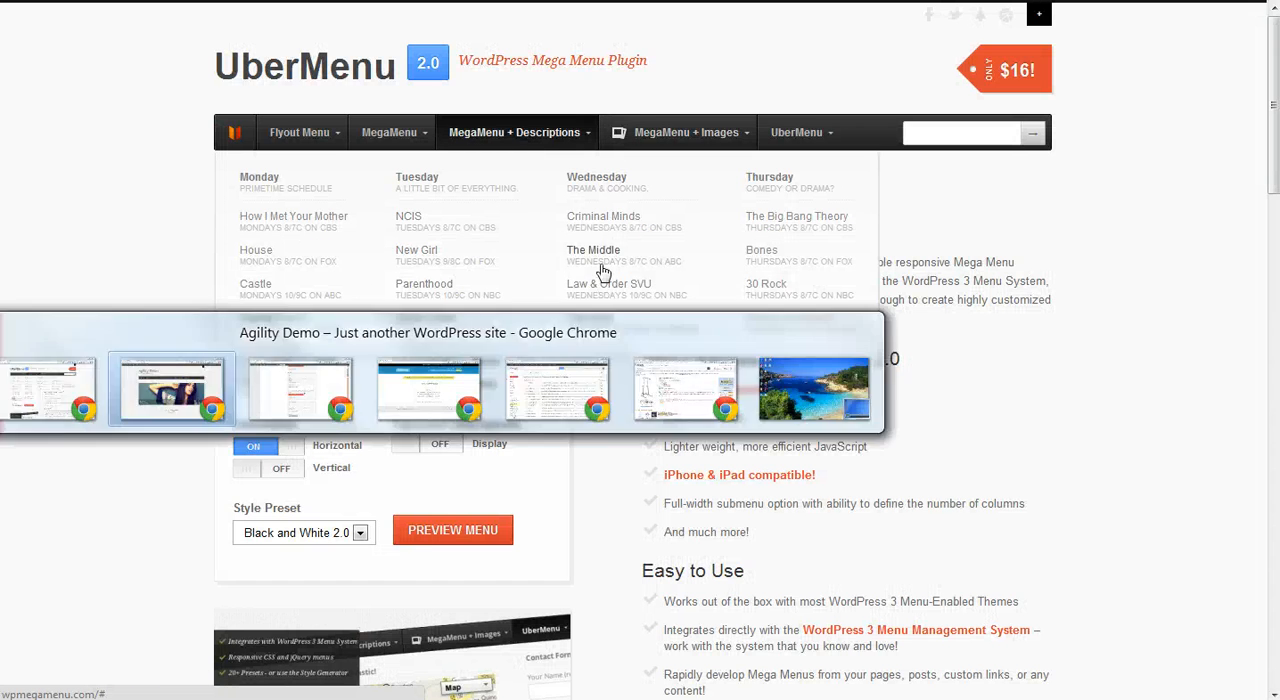